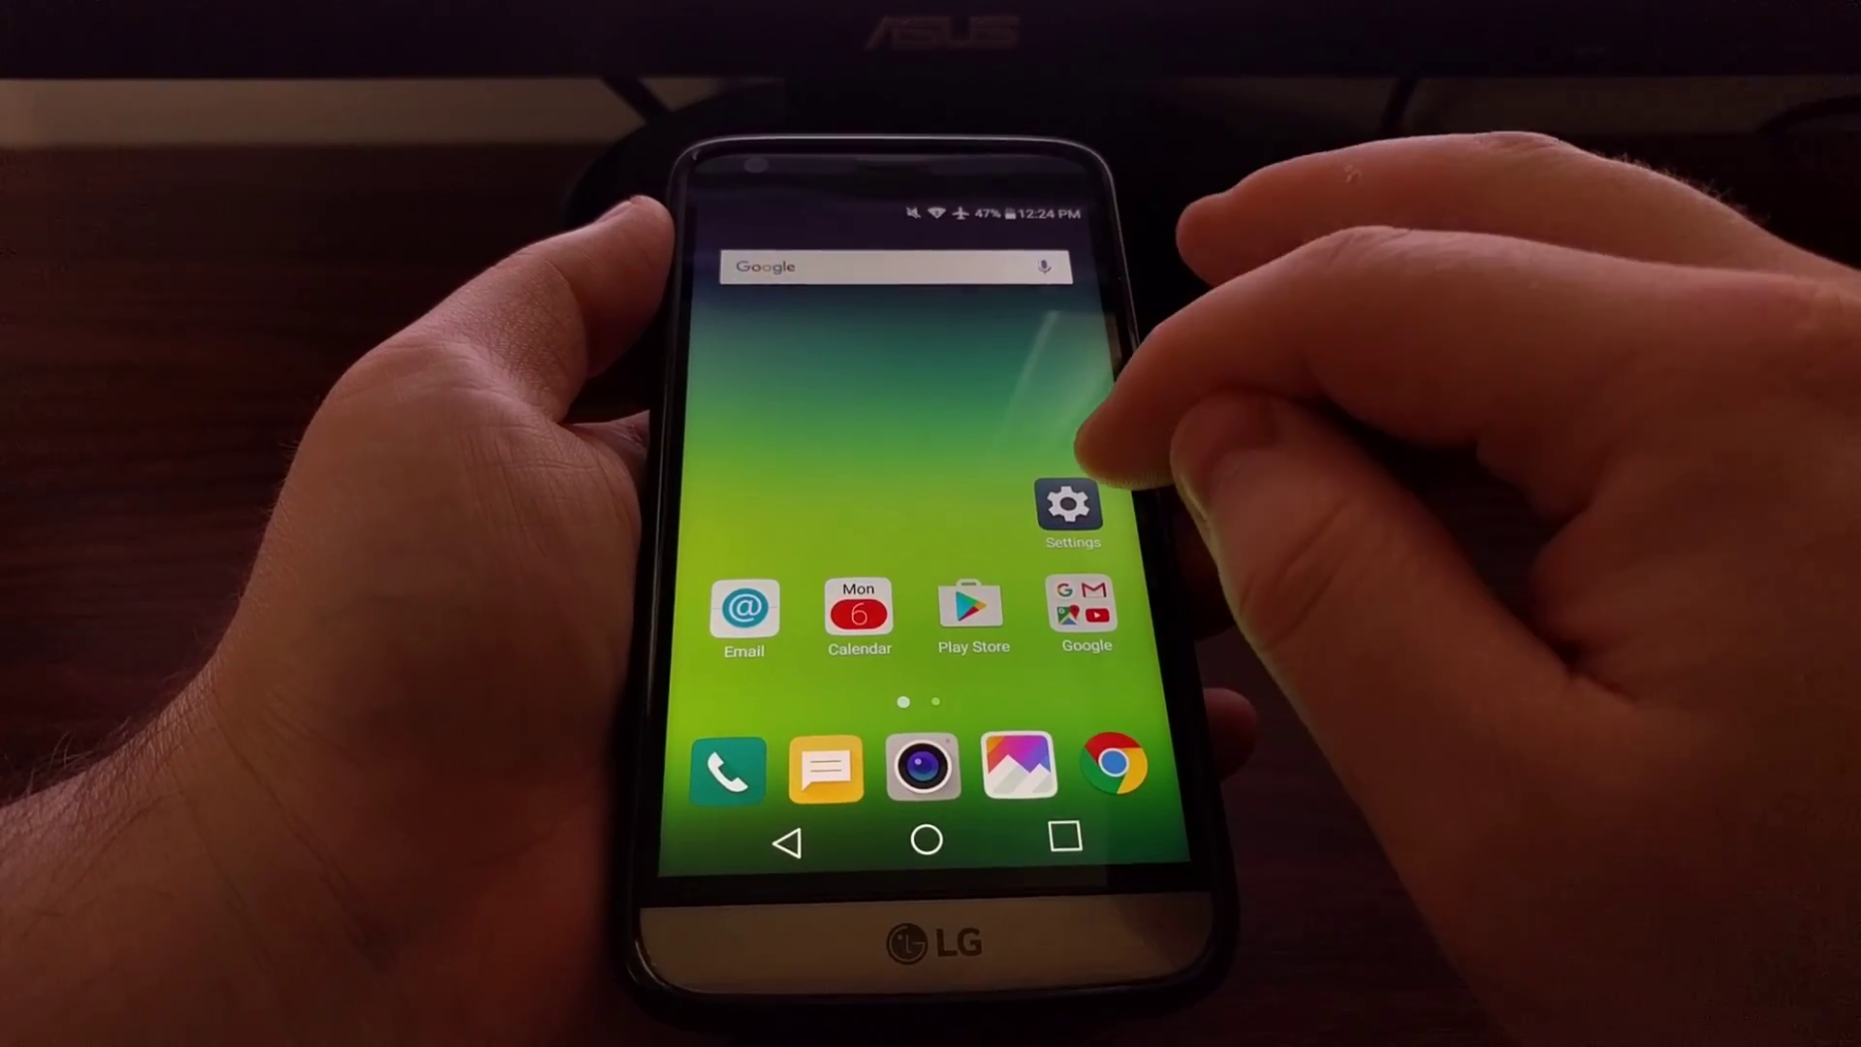
# Step: Open the phone's Settings from the home screen
pyautogui.click(1069, 505)
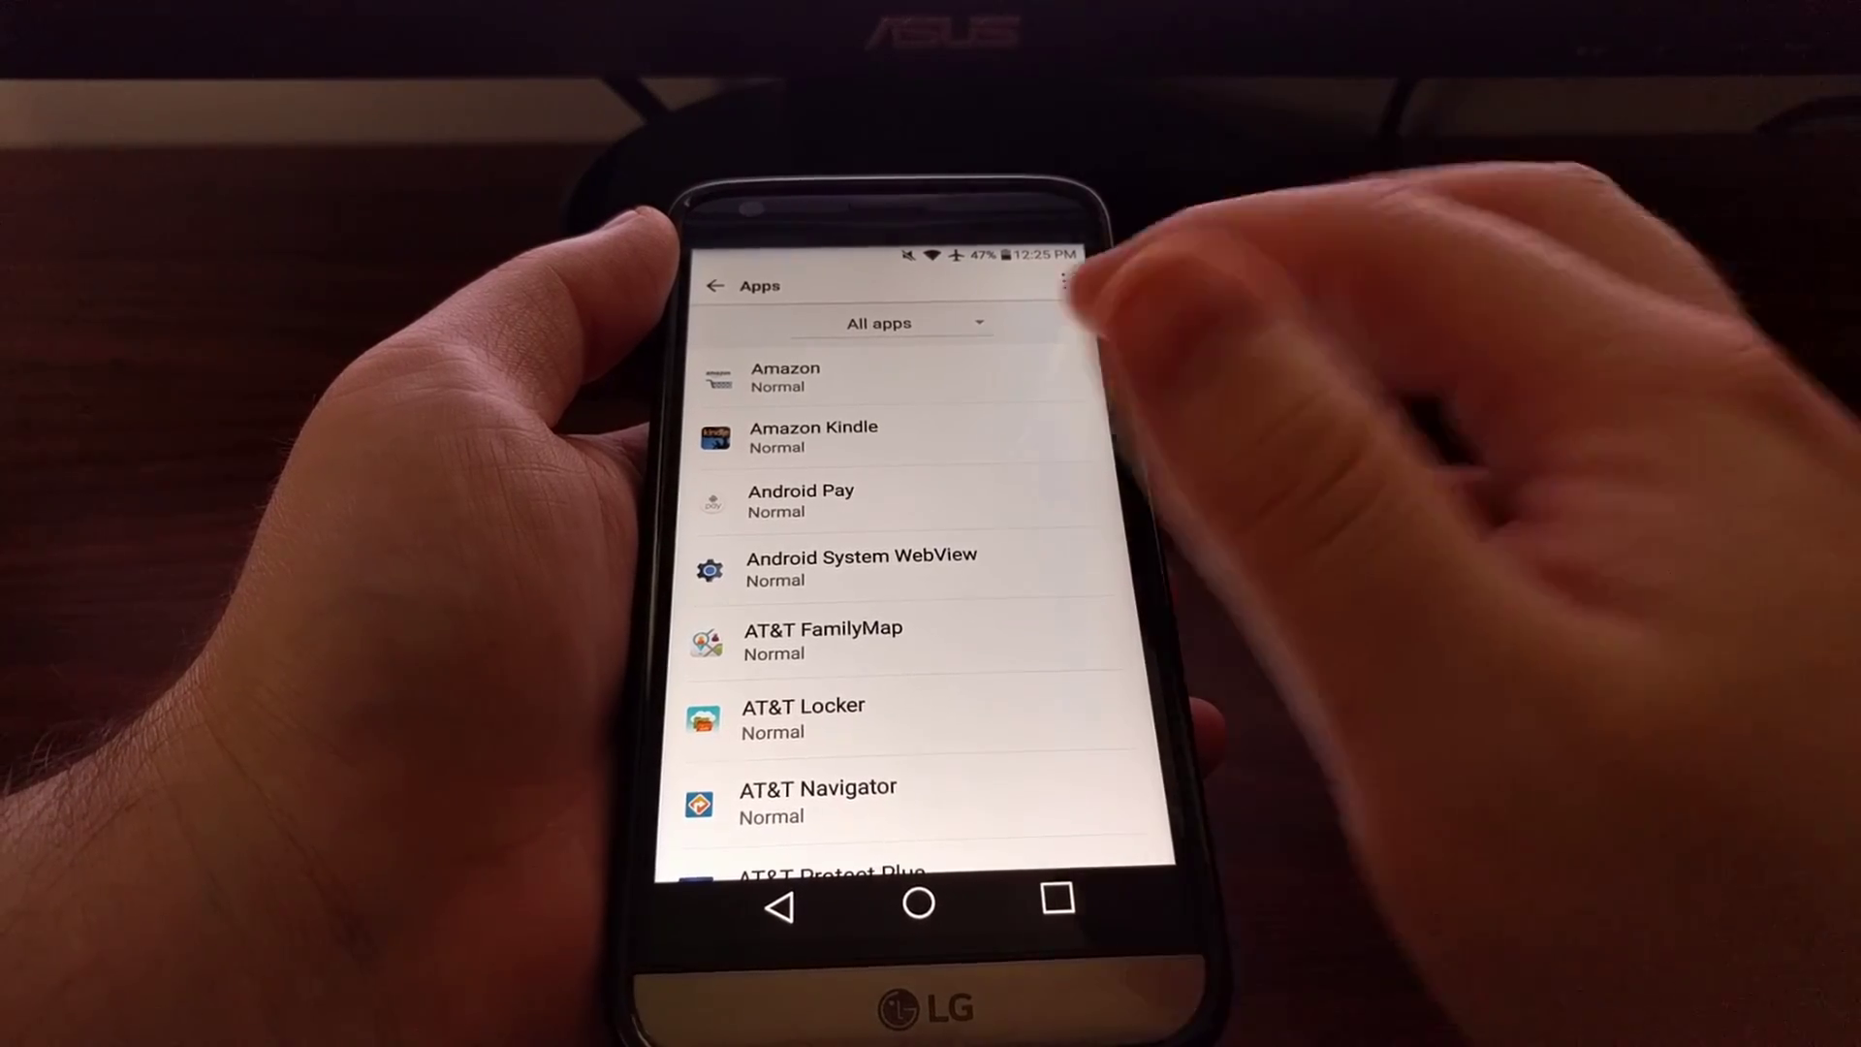
pyautogui.click(784, 378)
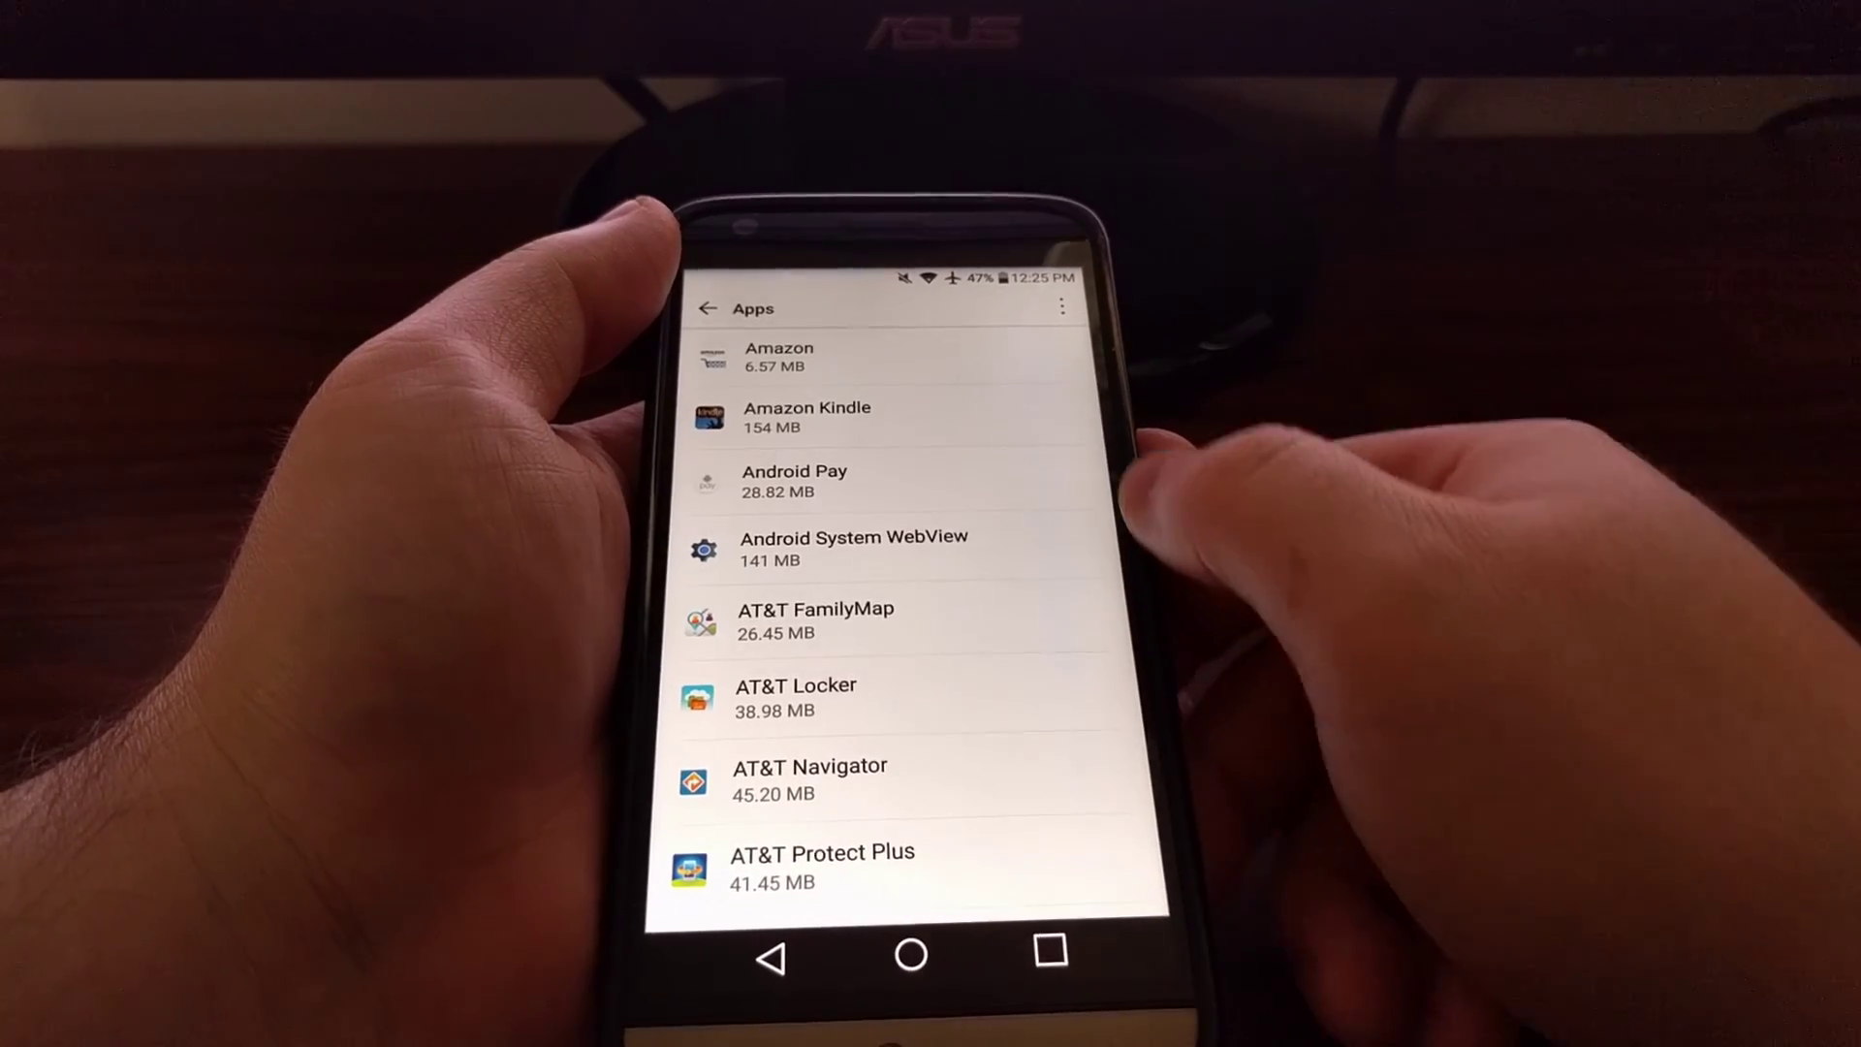
# Step: Open Pushbullet's entry in the Apps notification list
pyautogui.click(807, 416)
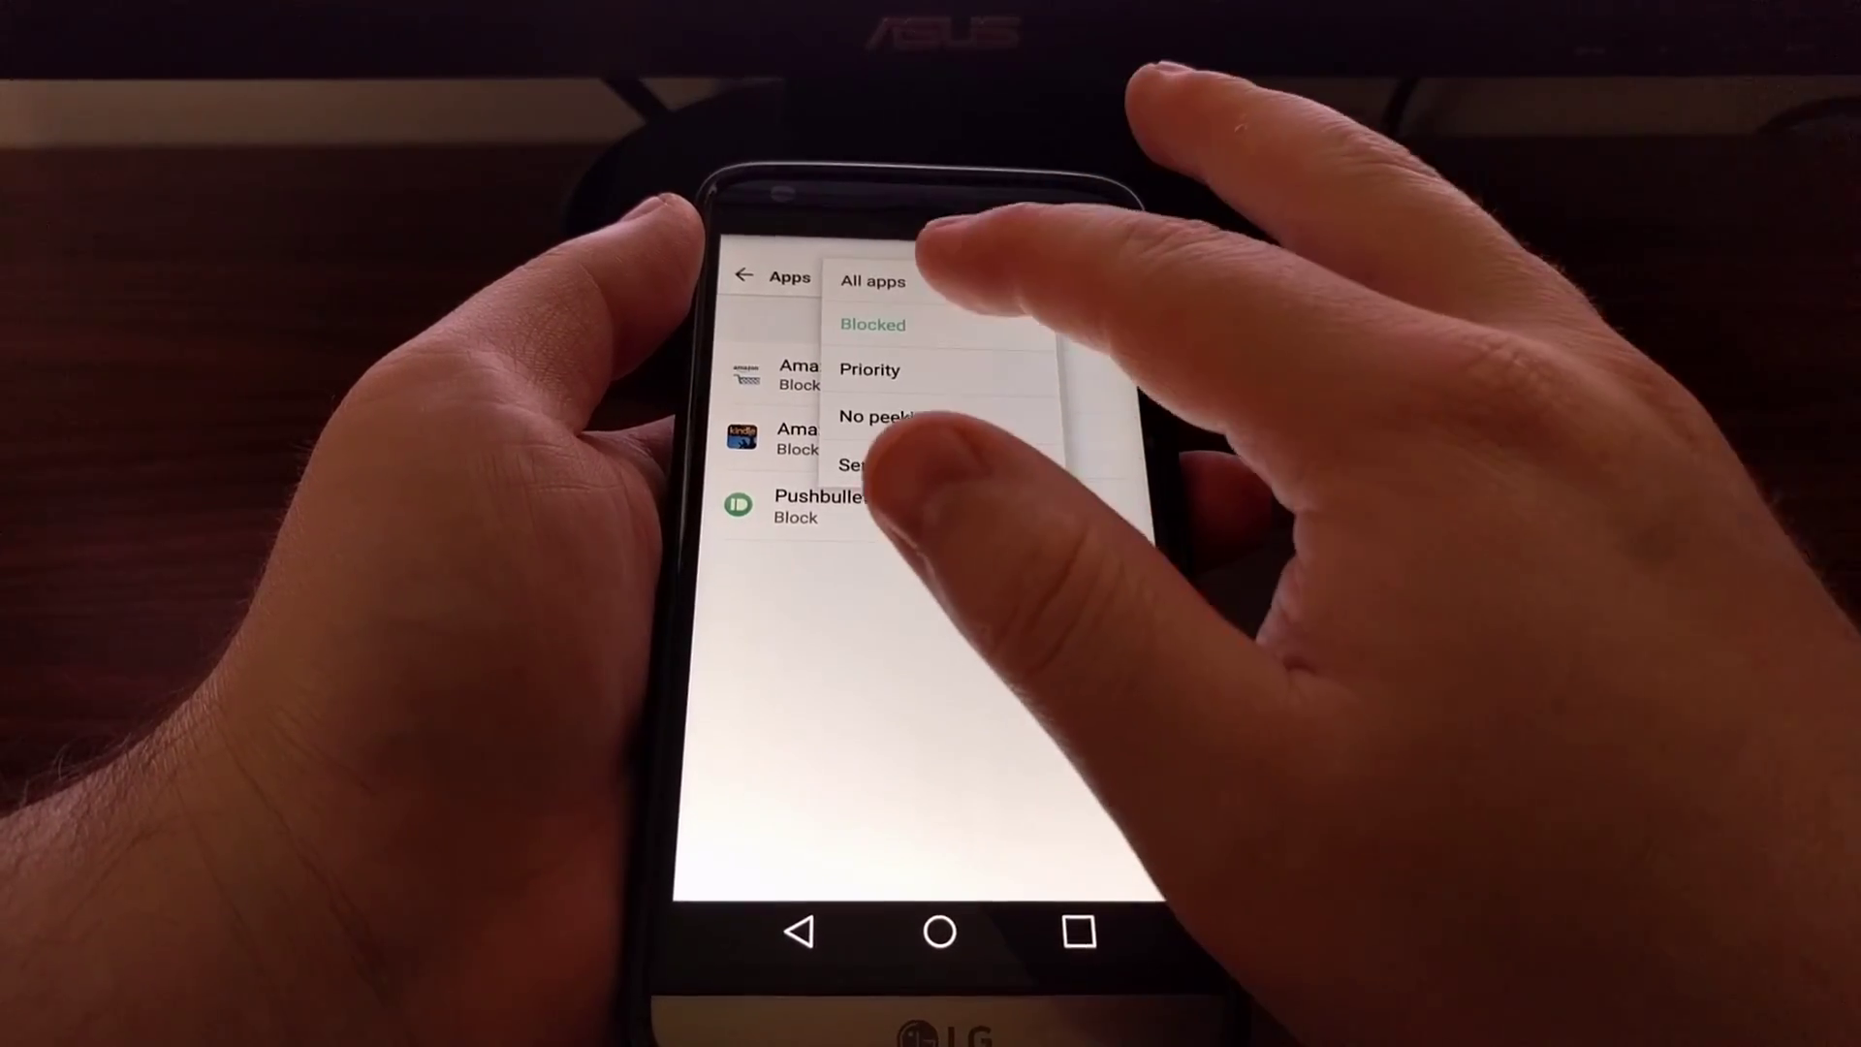
# Step: Filter the Apps notification list from All apps to Blocked only
pyautogui.click(870, 282)
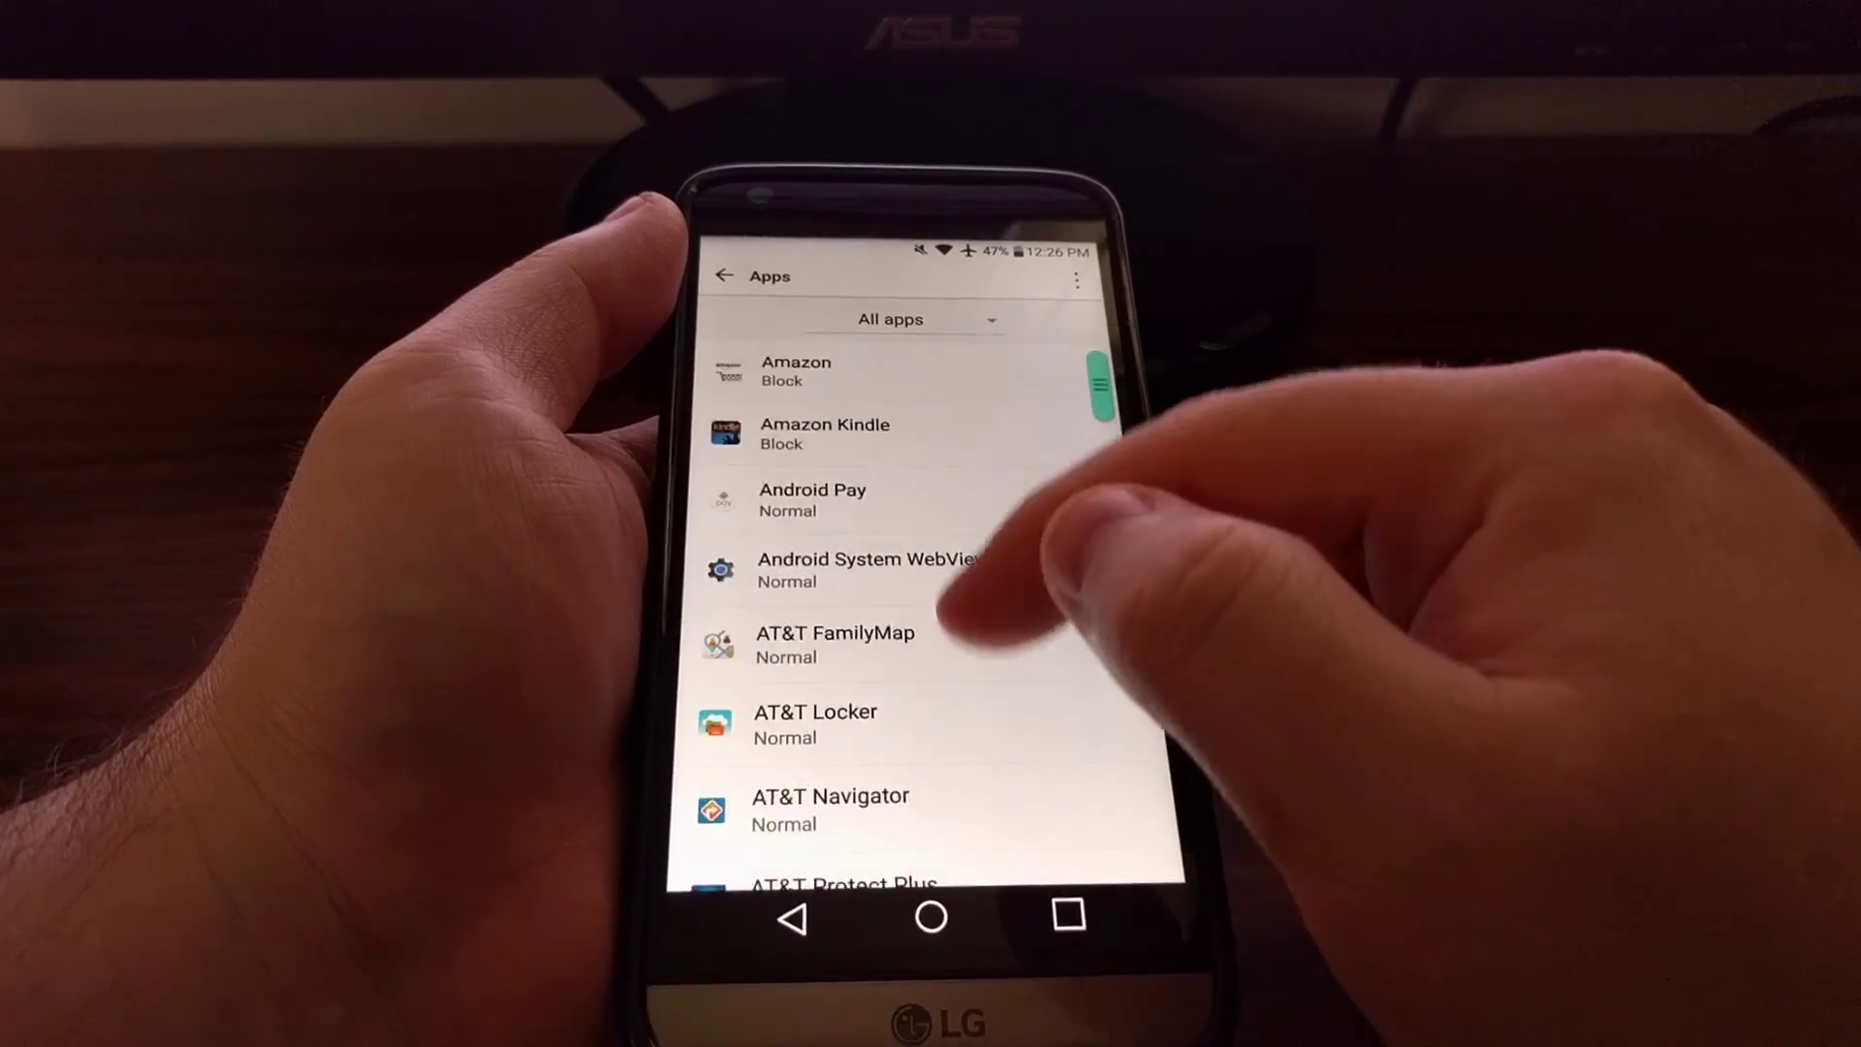
pyautogui.click(907, 318)
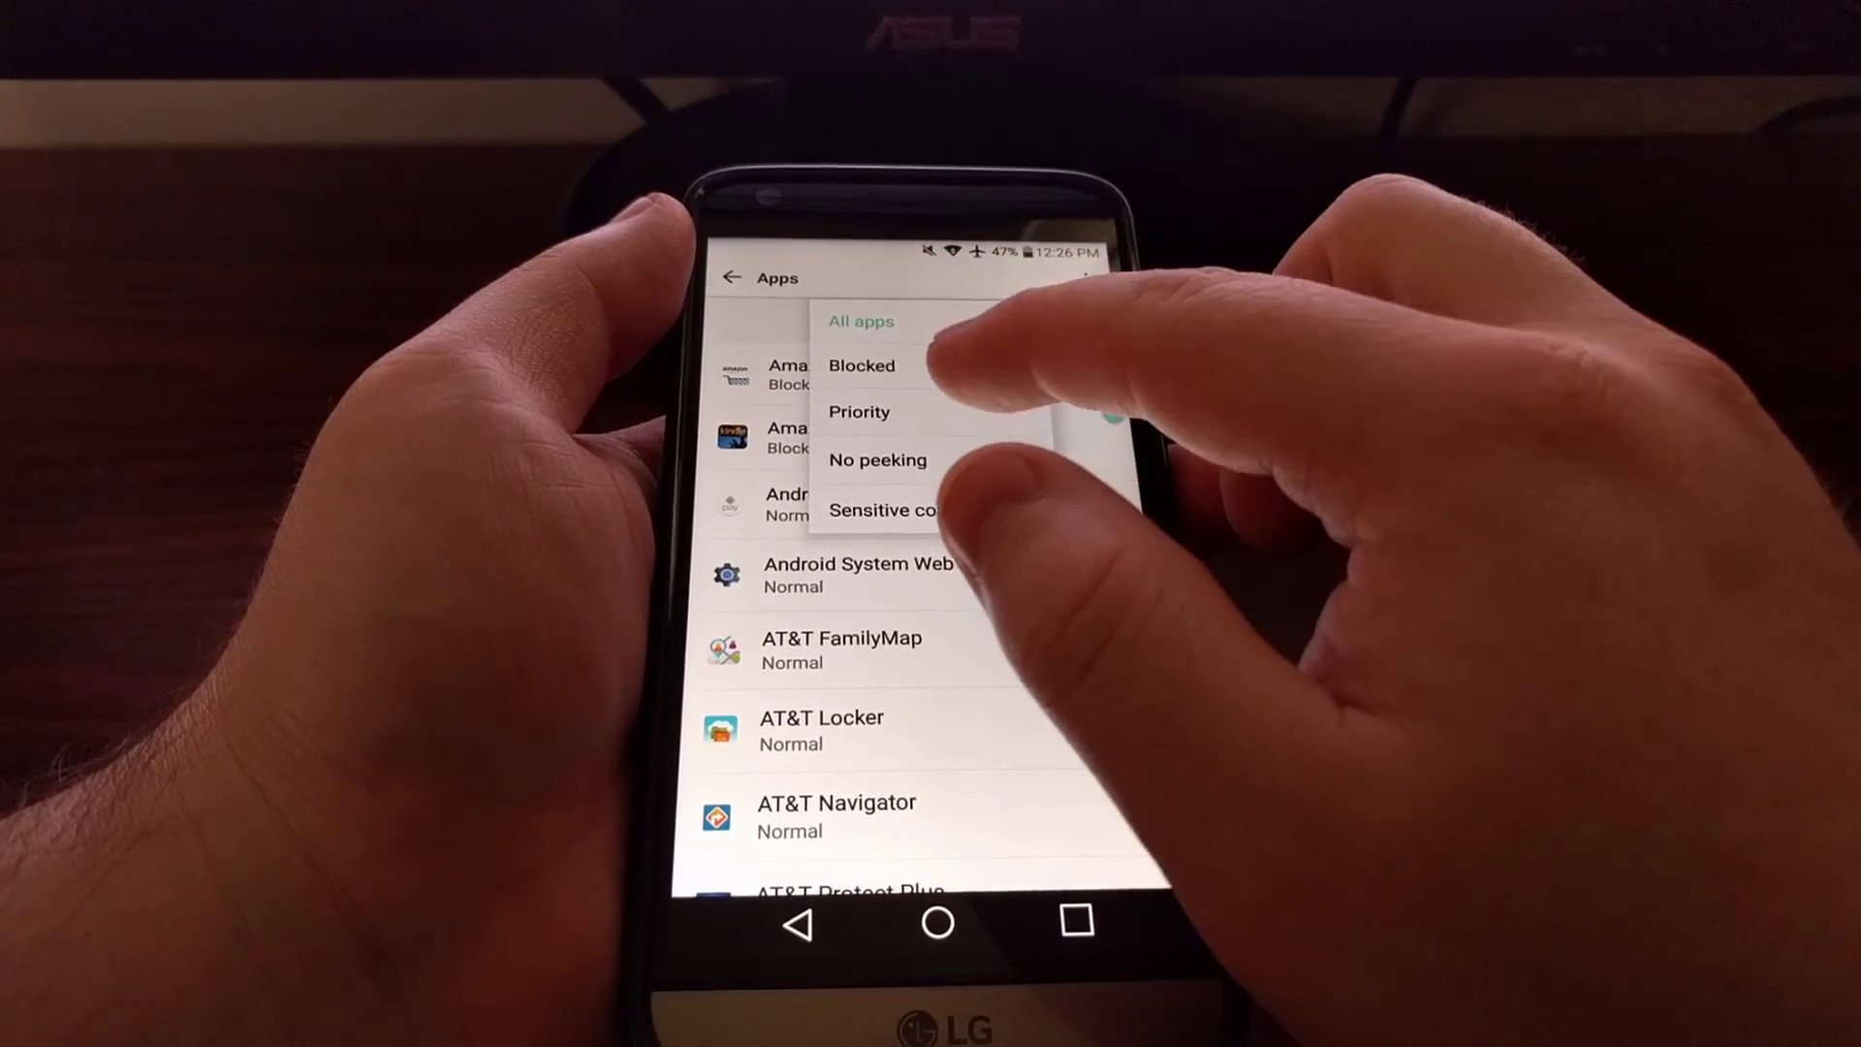
pyautogui.click(860, 365)
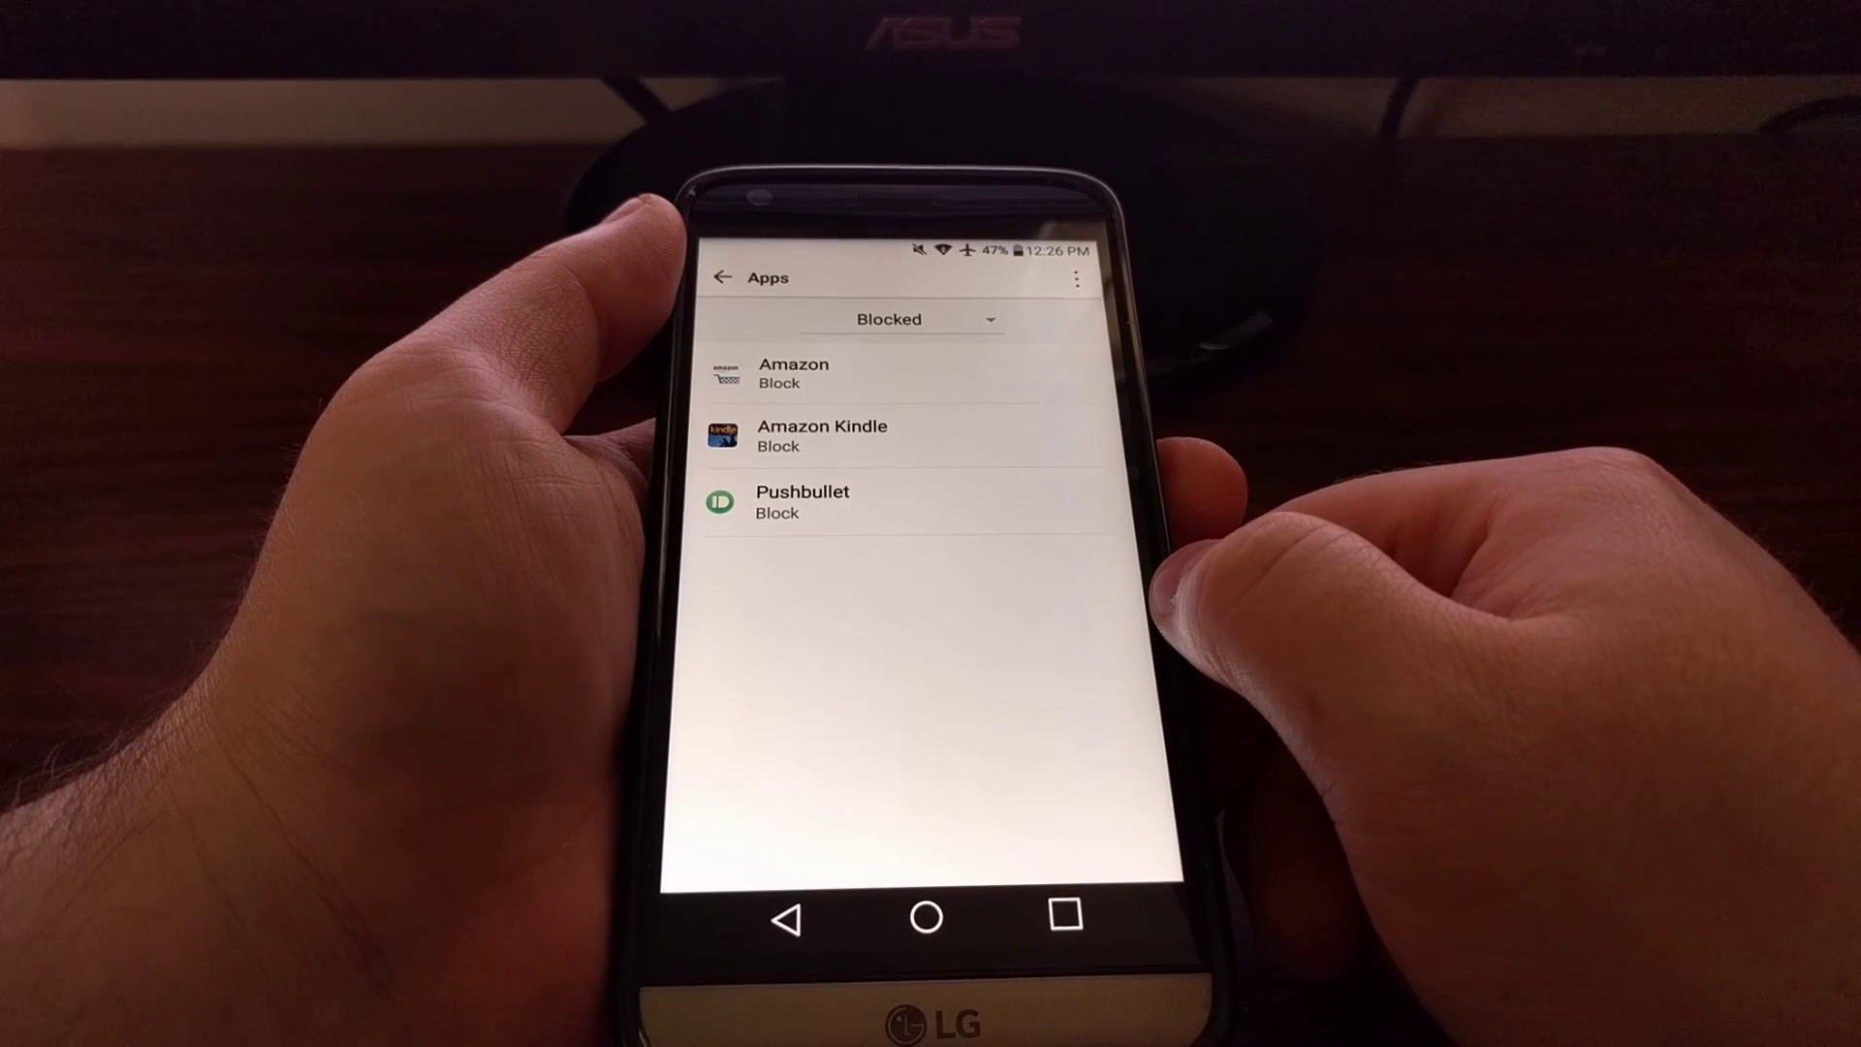